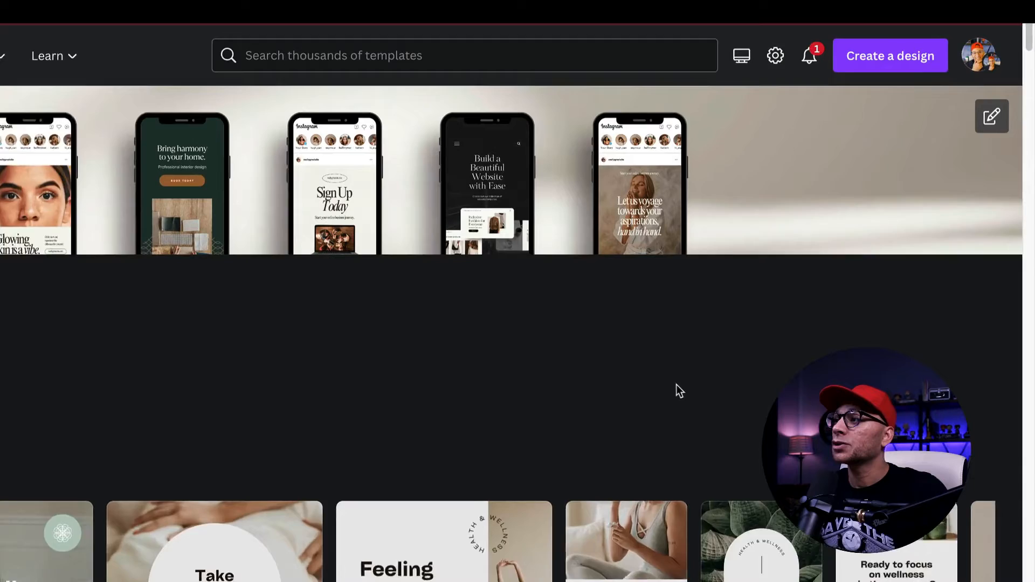
- Create a new Video design at 1920 × 1080 px from the design-type list
click(889, 55)
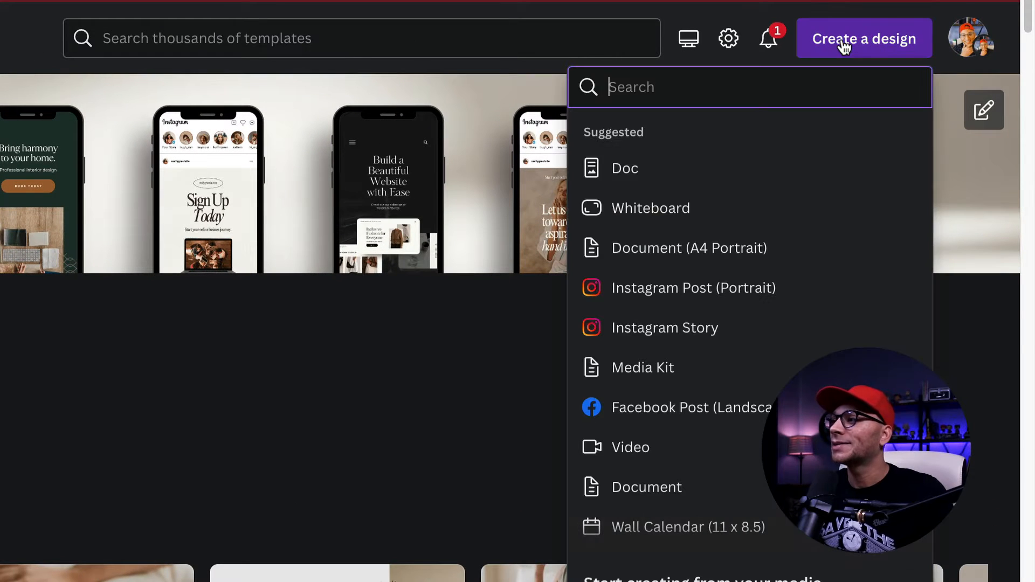
mouse_move(681, 453)
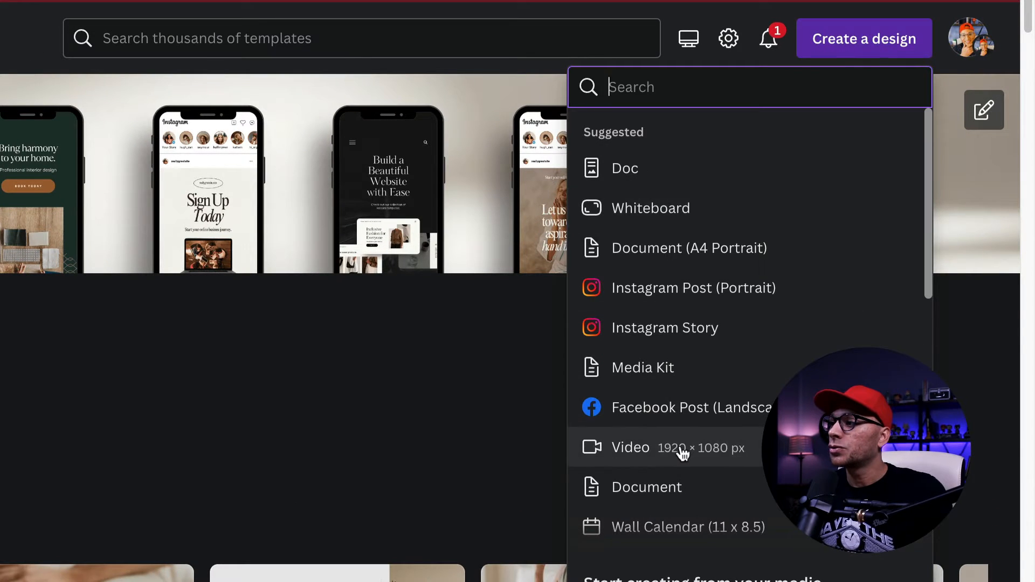
click(631, 448)
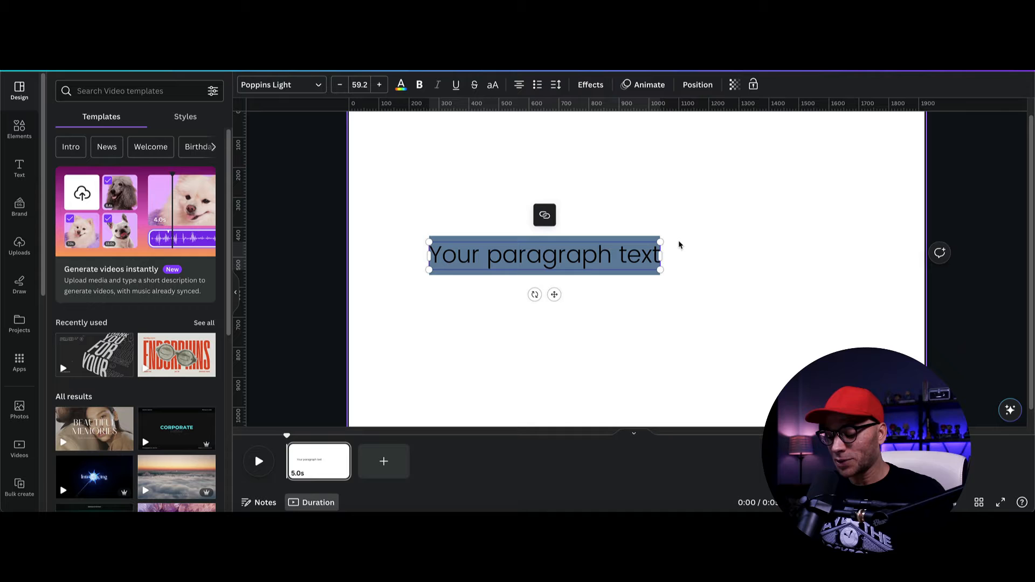
- Replace the placeholder paragraph with the word 'animate'
text(animate)
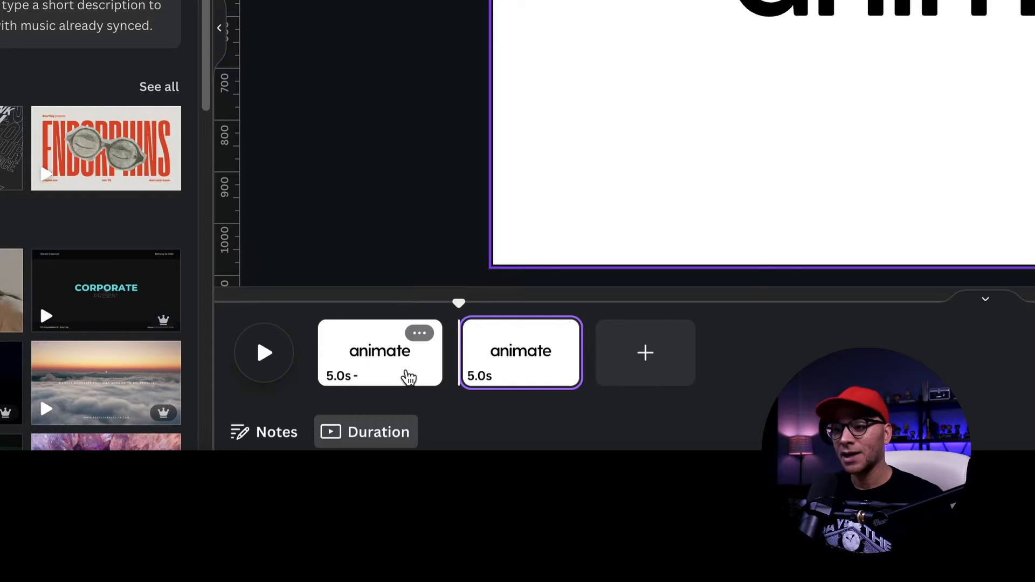
mouse_move(522, 360)
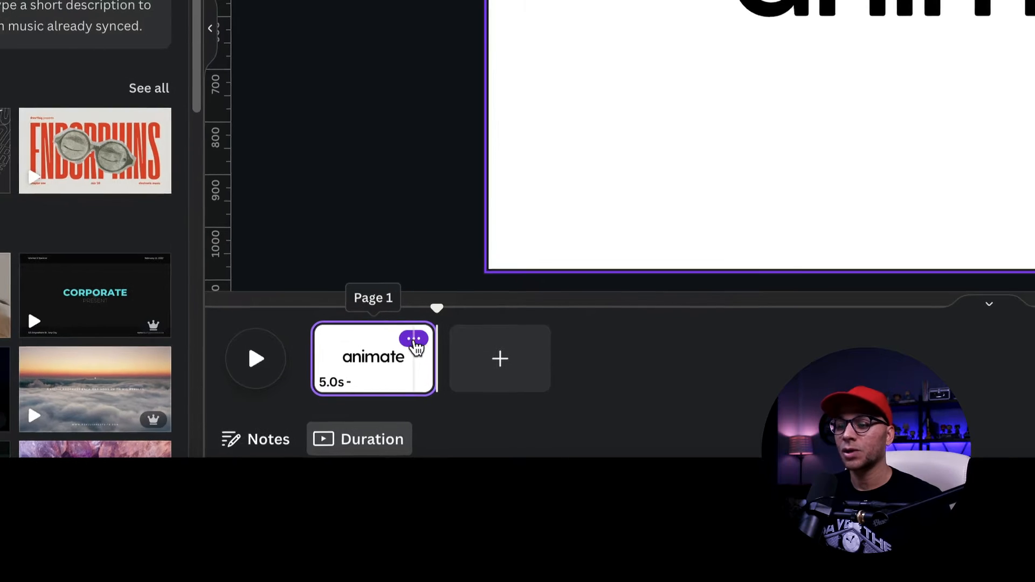
- Duplicate the animate page via its timeline options menu
click(411, 340)
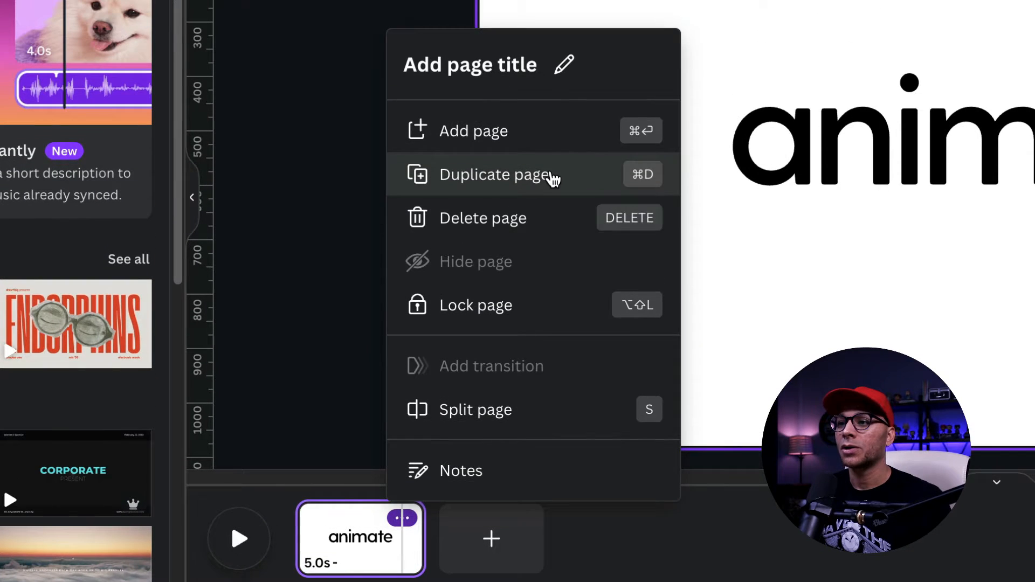
click(495, 174)
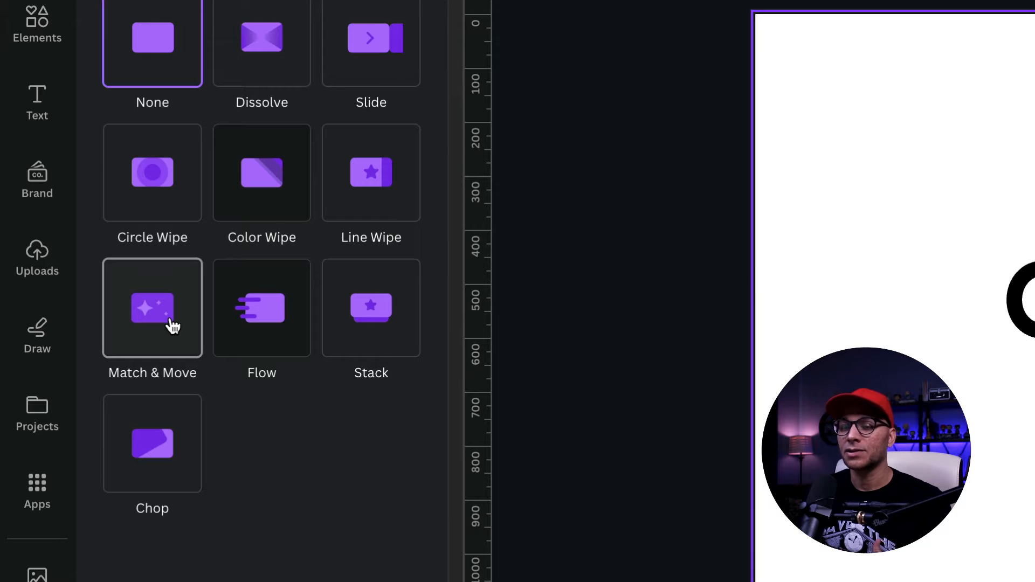
- Apply Match & Move between the first two animate pages
click(152, 307)
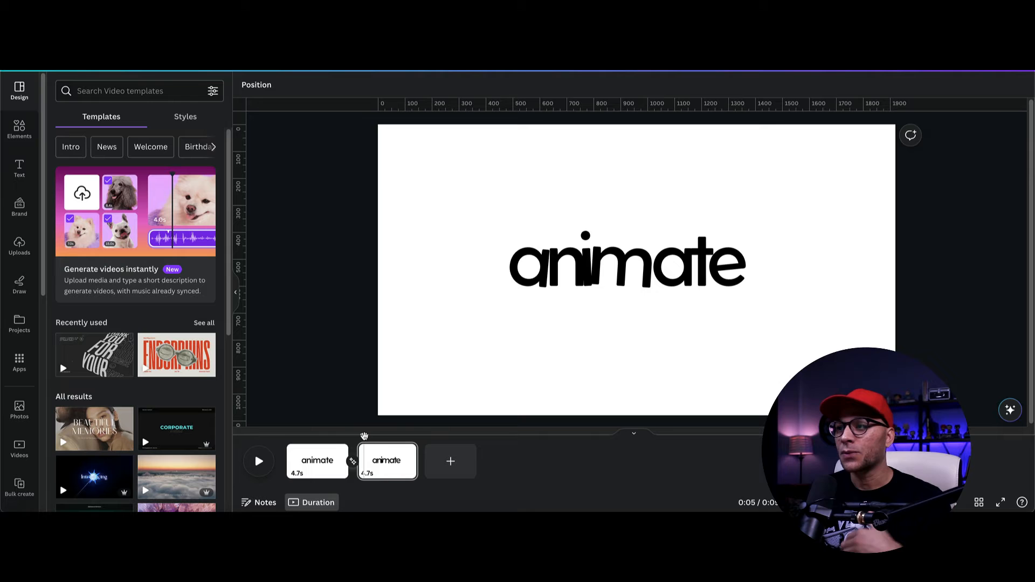
- Duplicate to a third animate page and join pages two and three with Match & Move
click(386, 461)
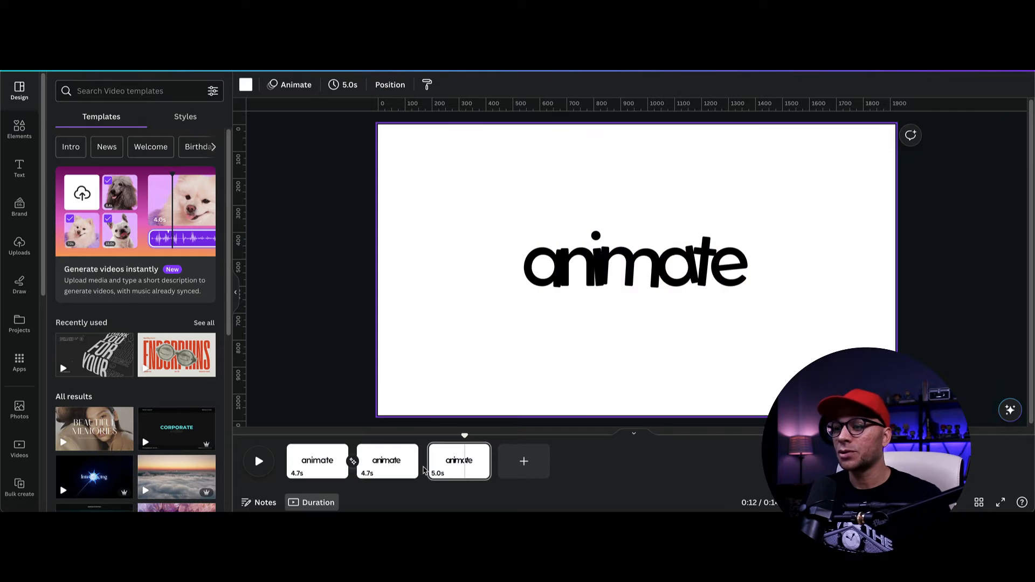
click(419, 460)
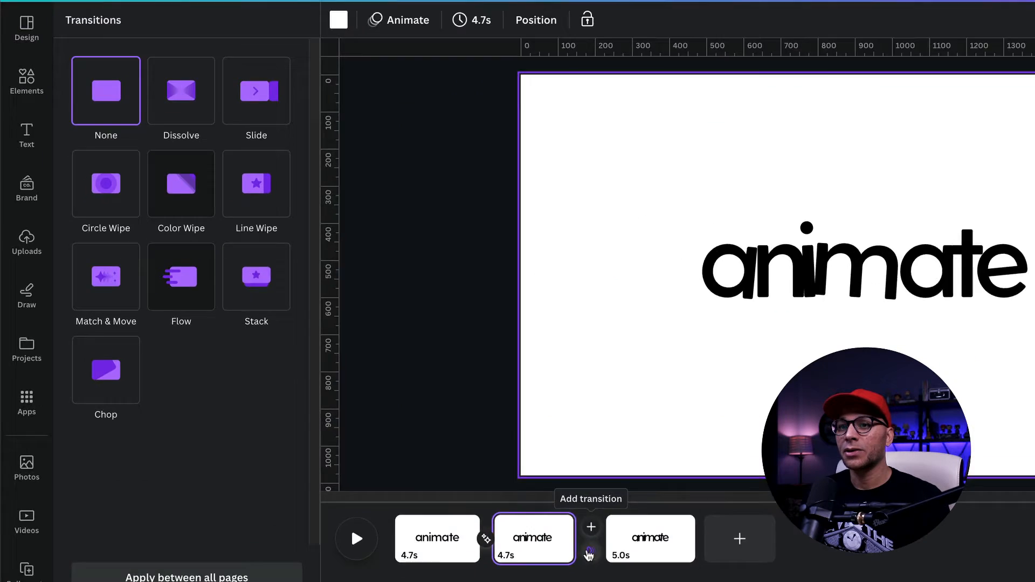
click(106, 277)
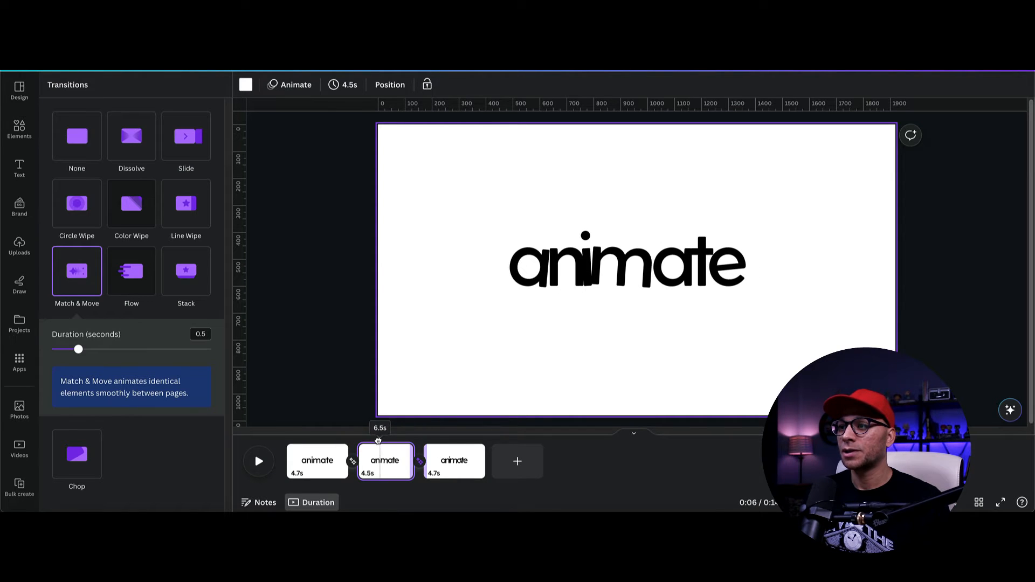
click(454, 460)
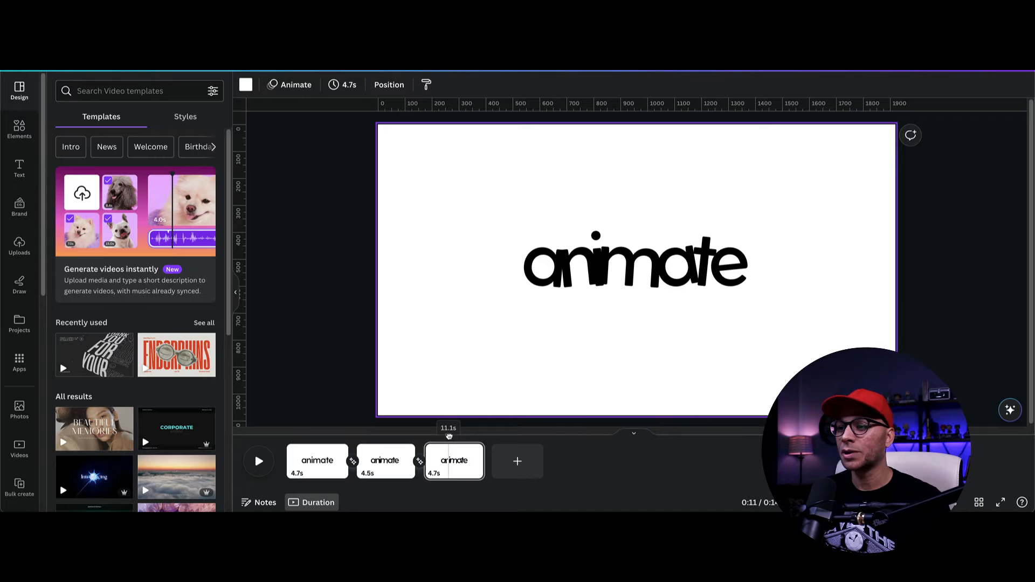
- Add a fourth page and type the caption 'text in Canva' among the scattered letters
click(454, 460)
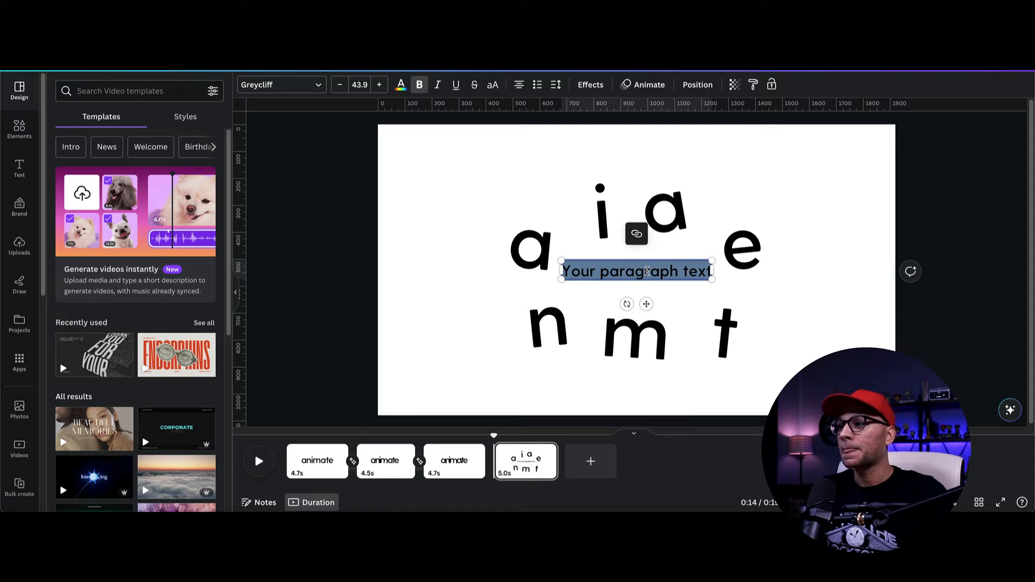
text(text in.)
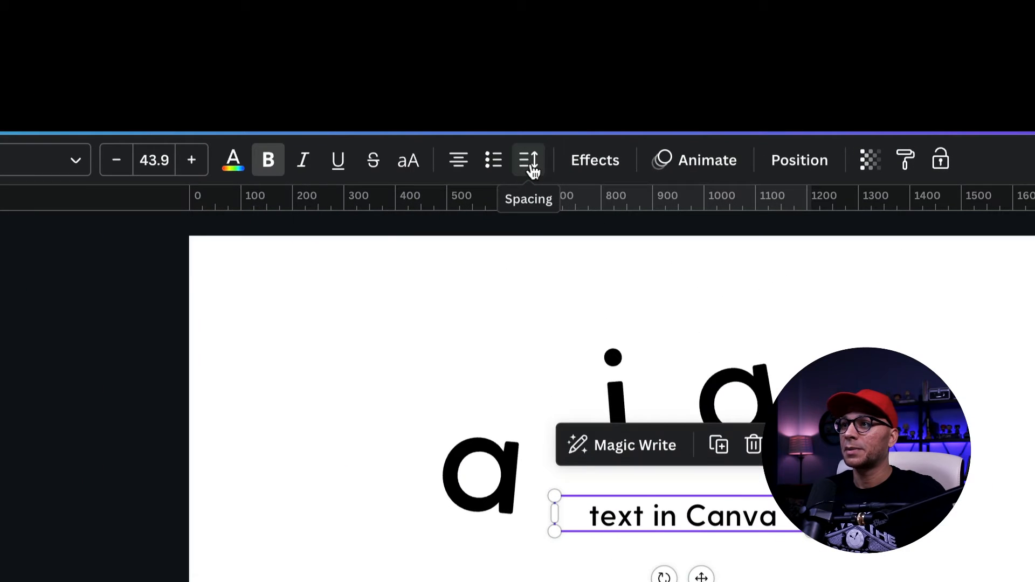
- Shrink the 'text in Canva' caption and centre it between the scattered letters
click(528, 159)
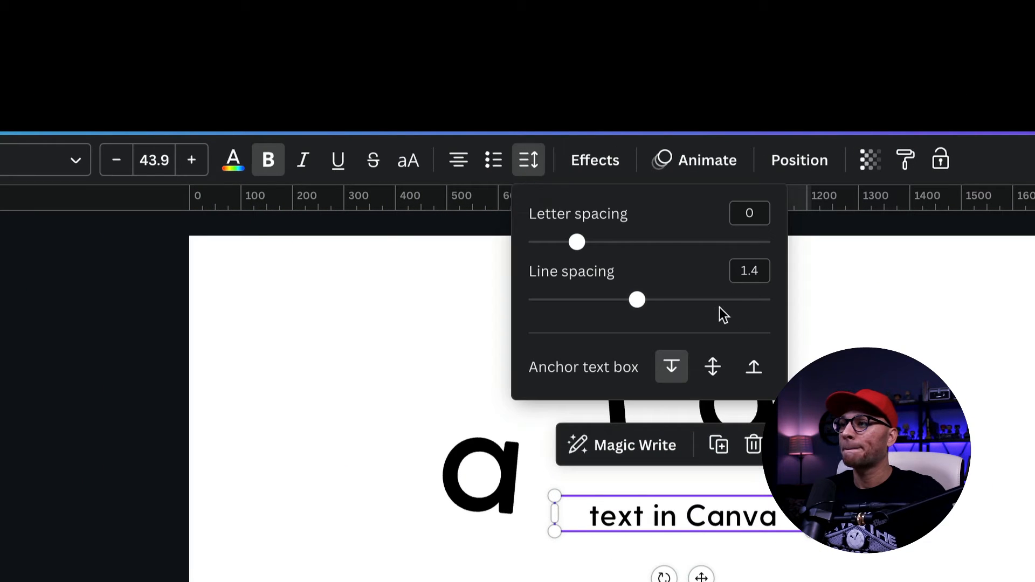
drag(575, 242, 561, 242)
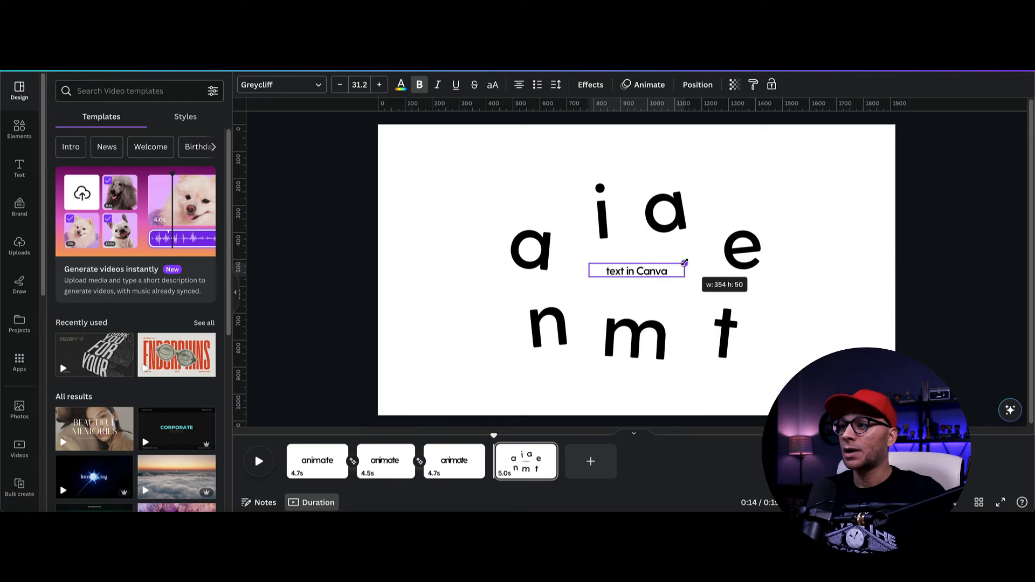
drag(636, 270, 636, 276)
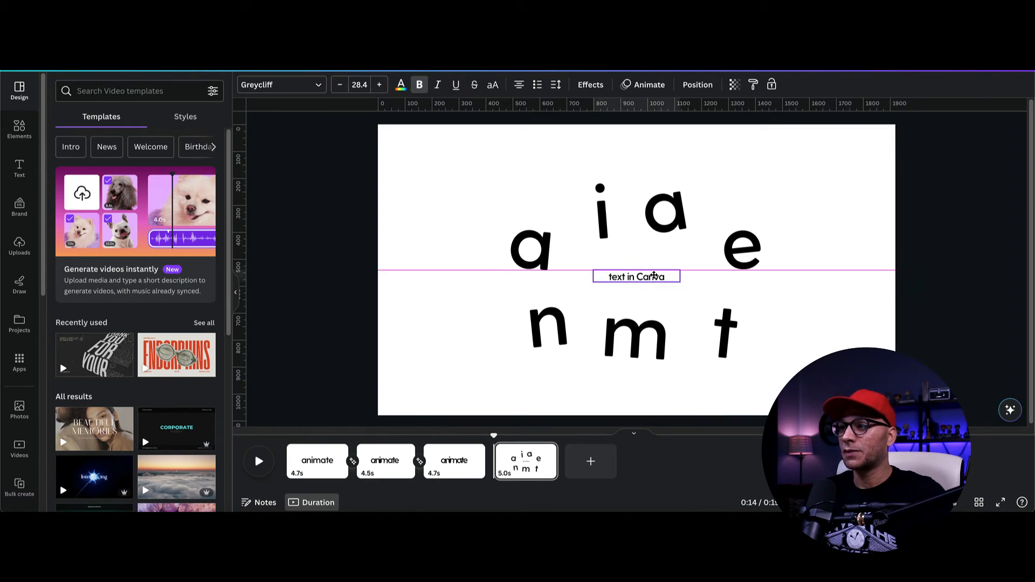
click(636, 275)
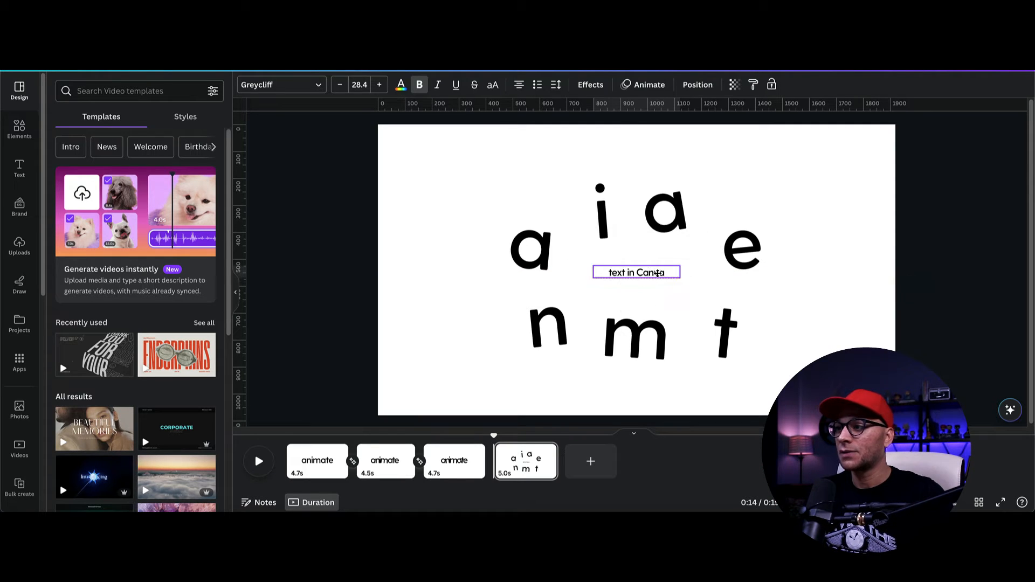
- Rotate the letter t so the letters sit at varied angles
click(634, 329)
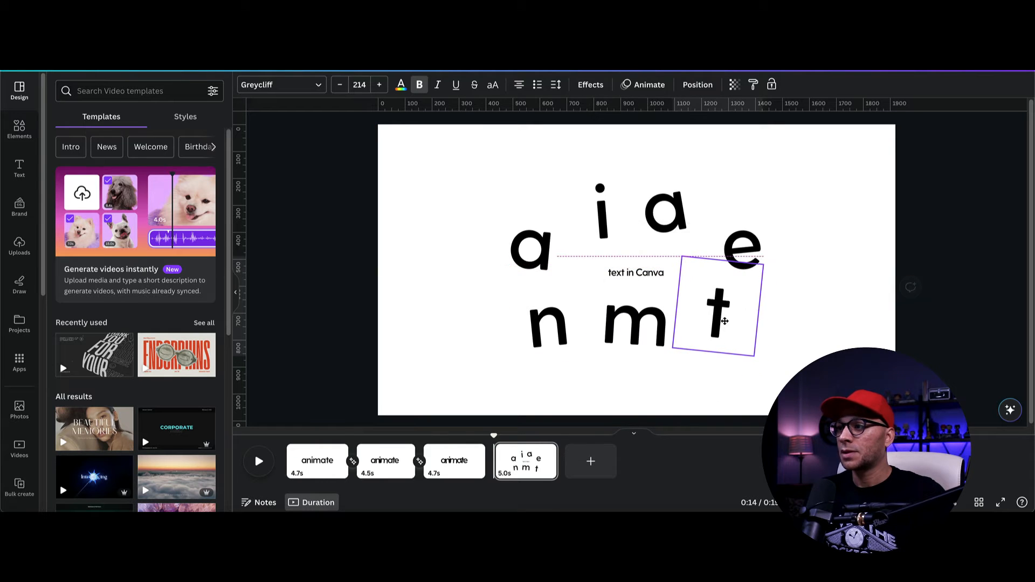
click(544, 240)
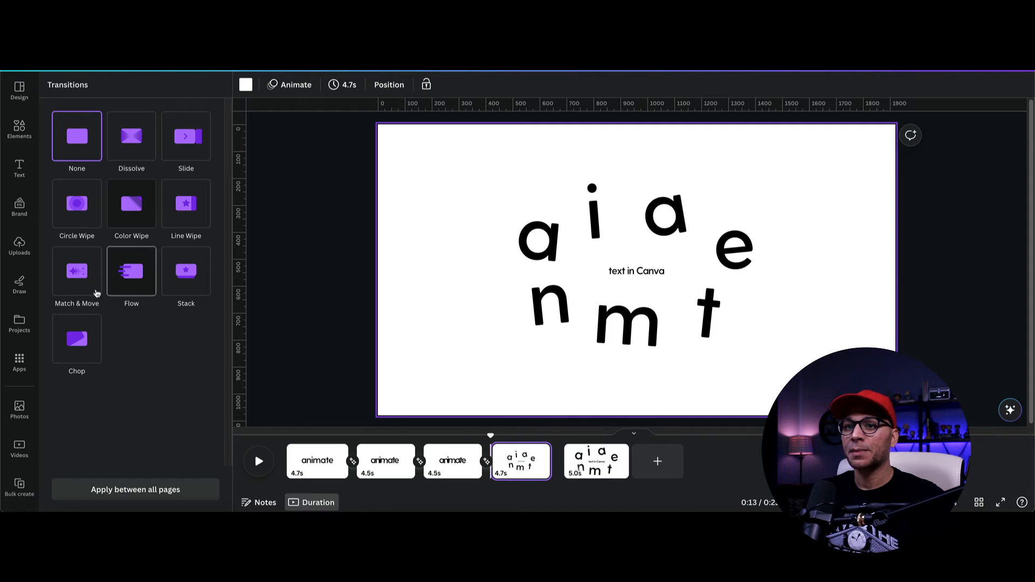
- Join pages four and five with a Match & Move transition
click(76, 271)
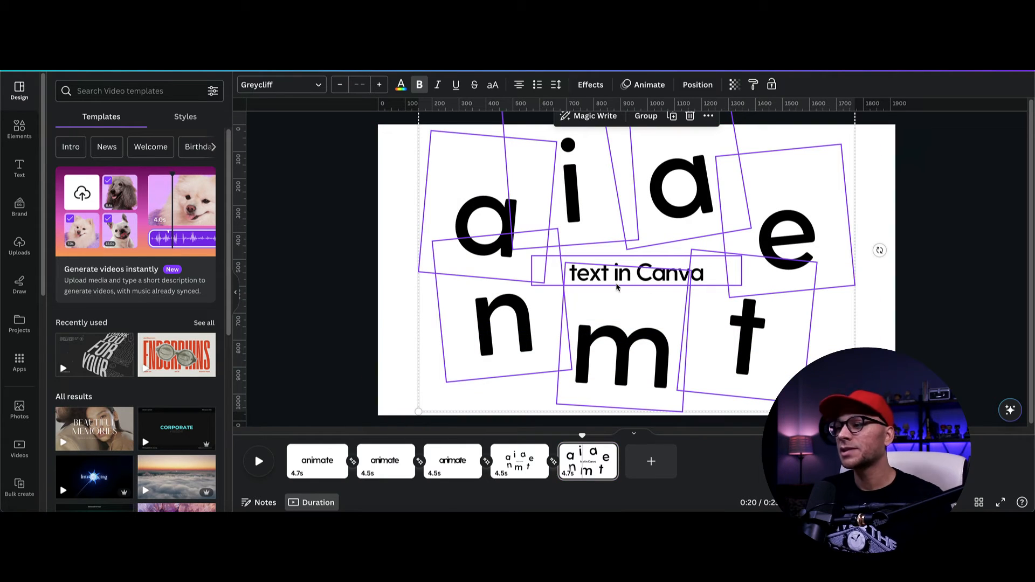
- Give page five's letters and caption a Wiggle motion effect at minimum intensity
click(633, 272)
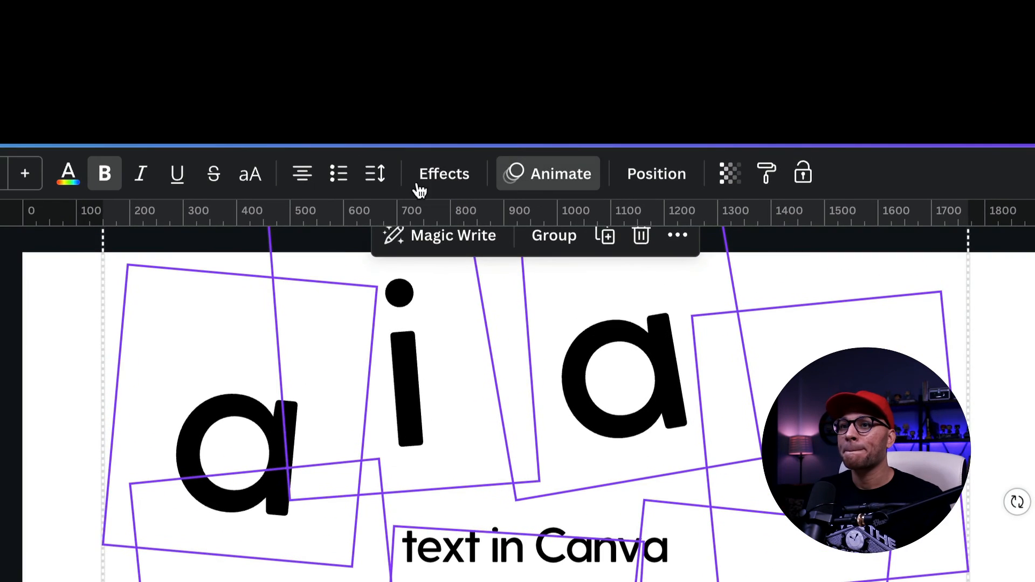
click(560, 173)
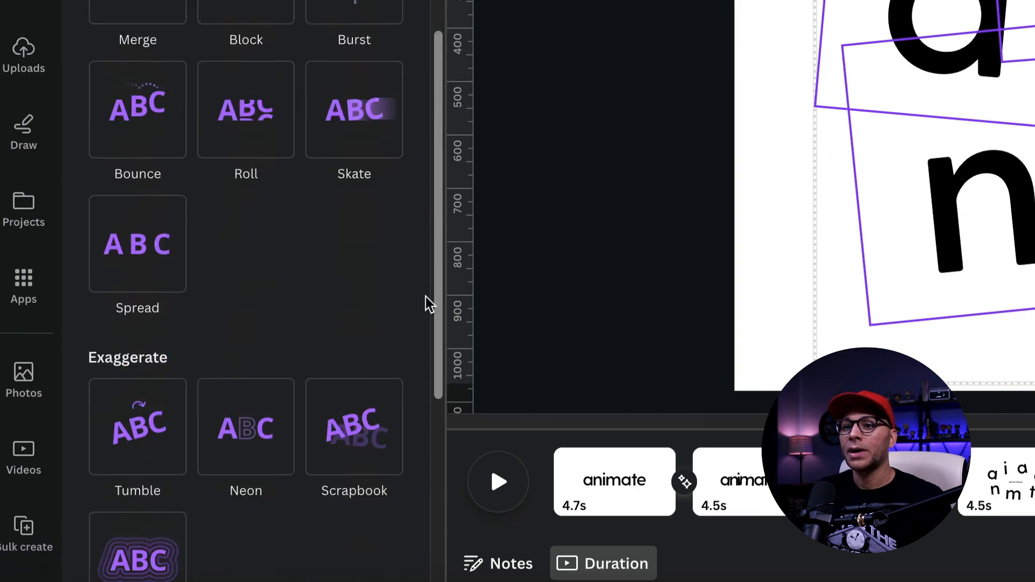
scroll(down, 3)
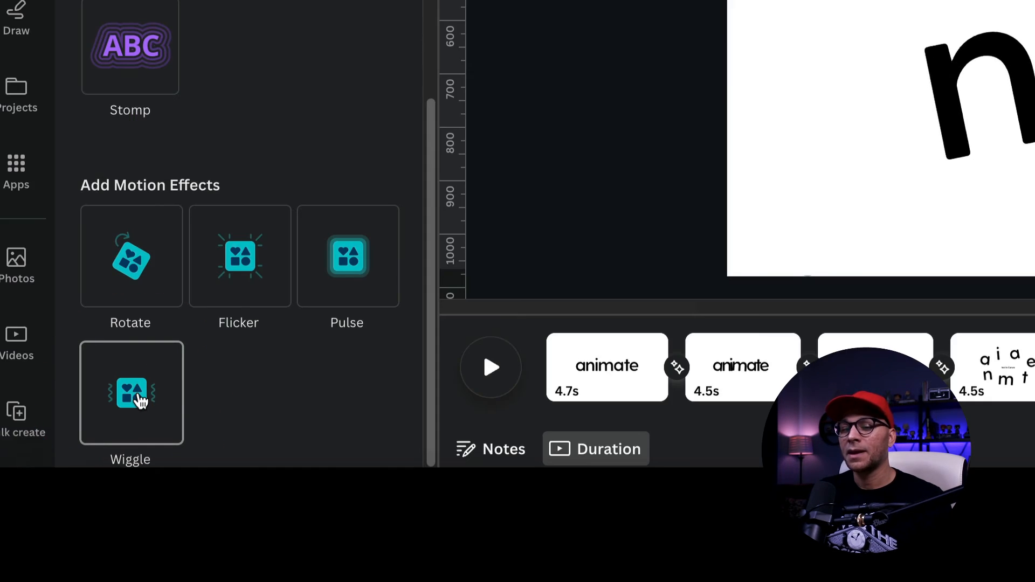
click(130, 393)
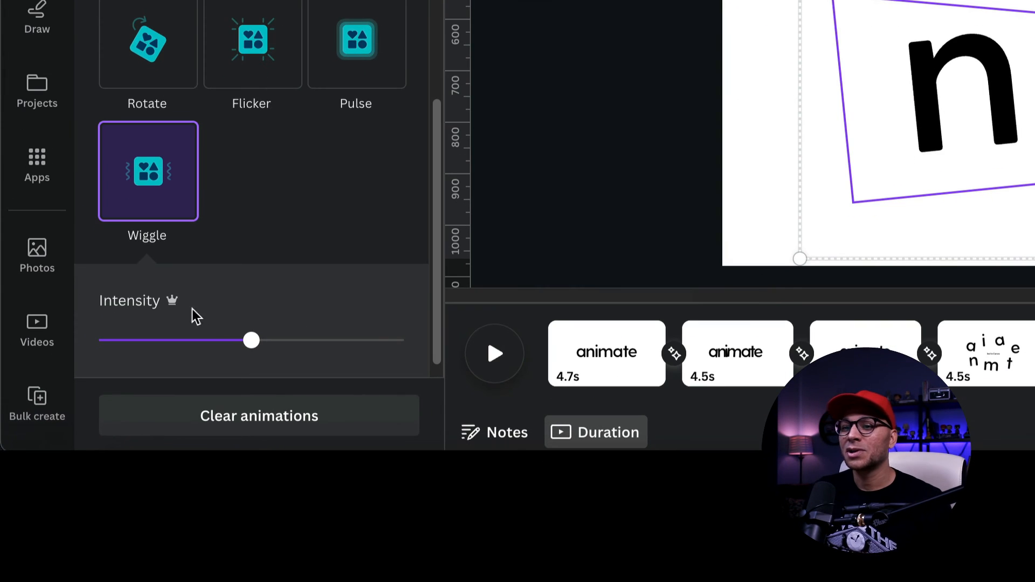
drag(251, 340, 98, 342)
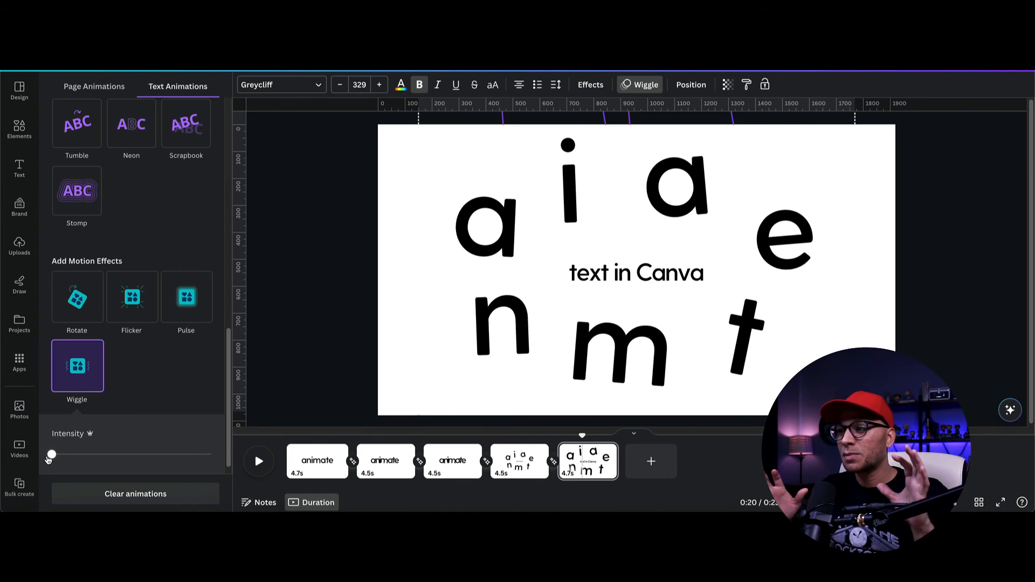
click(316, 460)
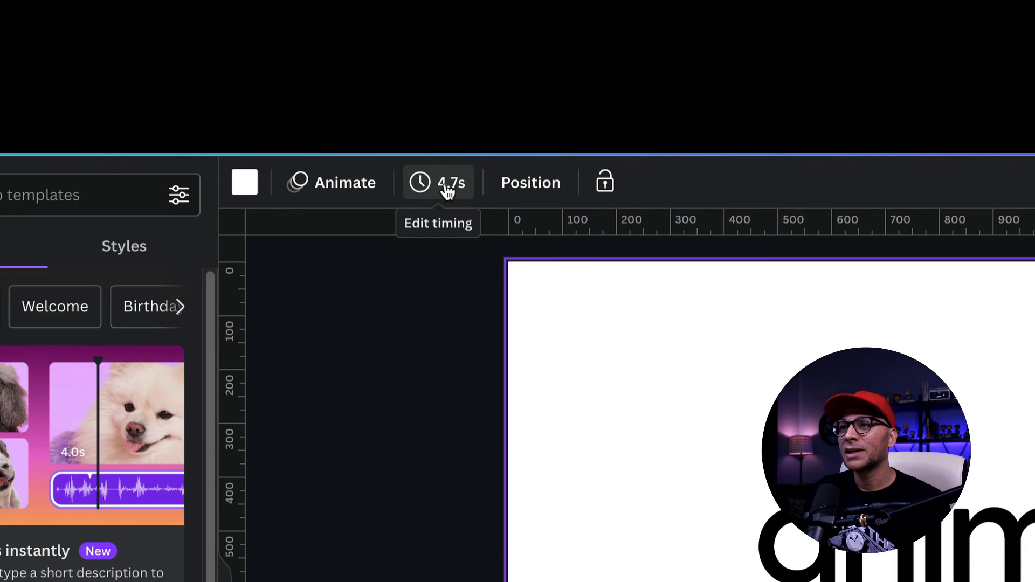
- Set the page timing to .3 and apply it to all pages
click(438, 184)
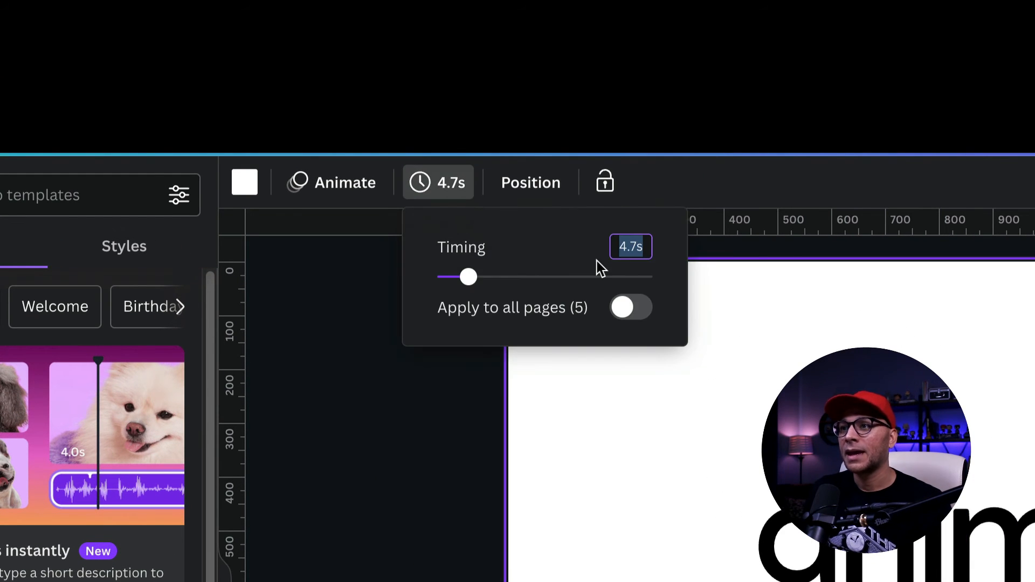
text(.3)
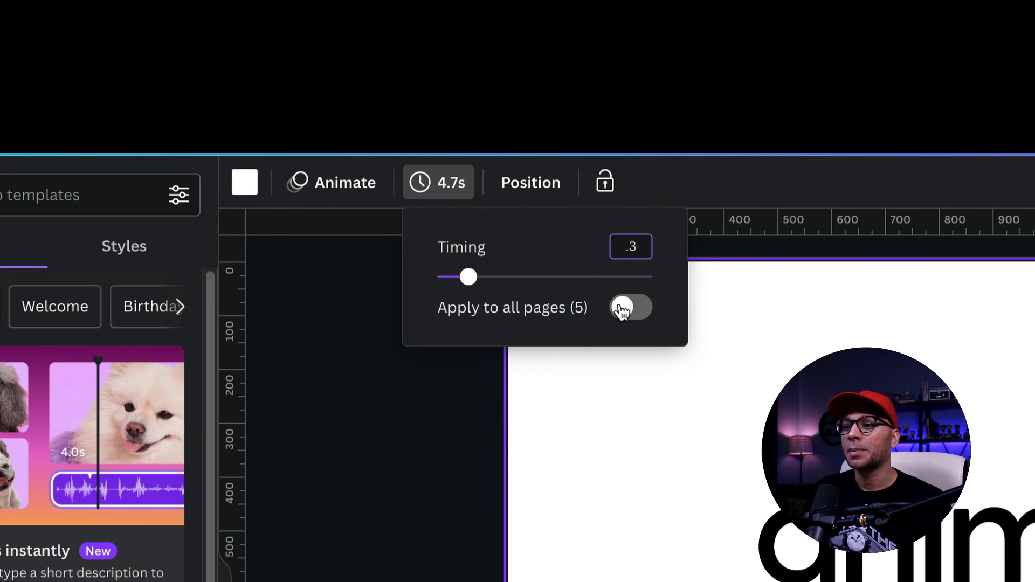
click(630, 307)
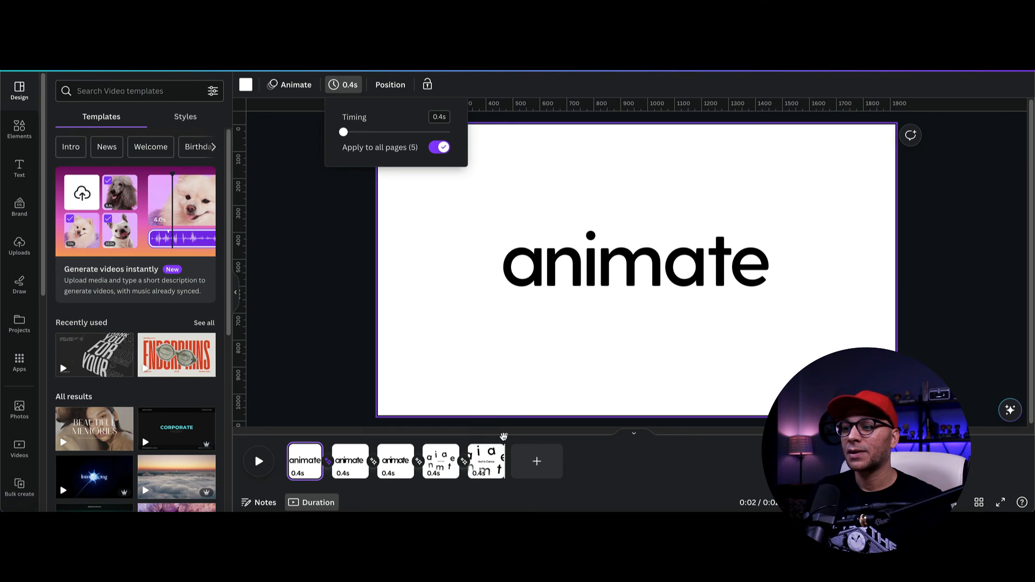
click(286, 454)
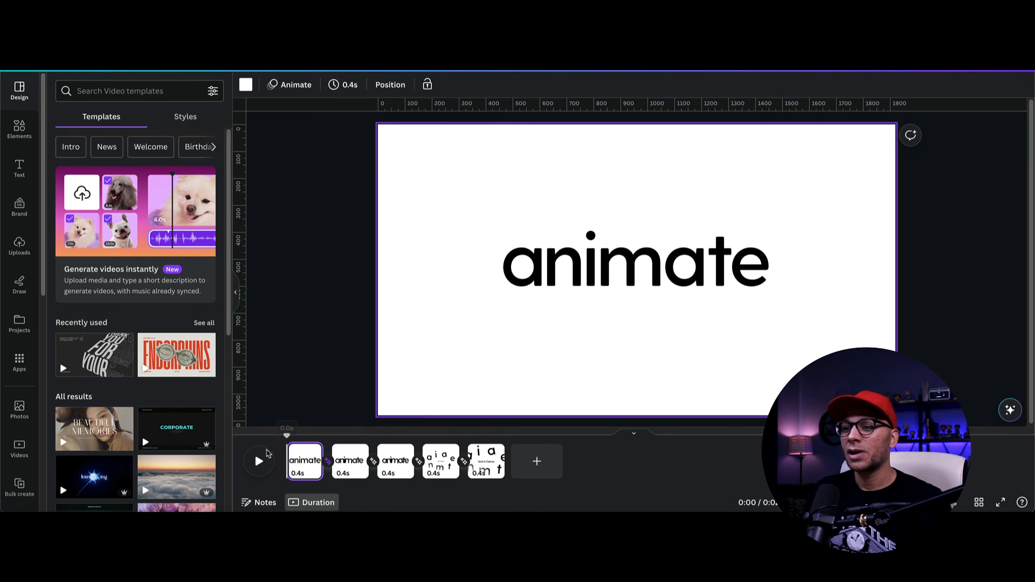
- Preview the video from the start and jump to the fifth page
click(258, 462)
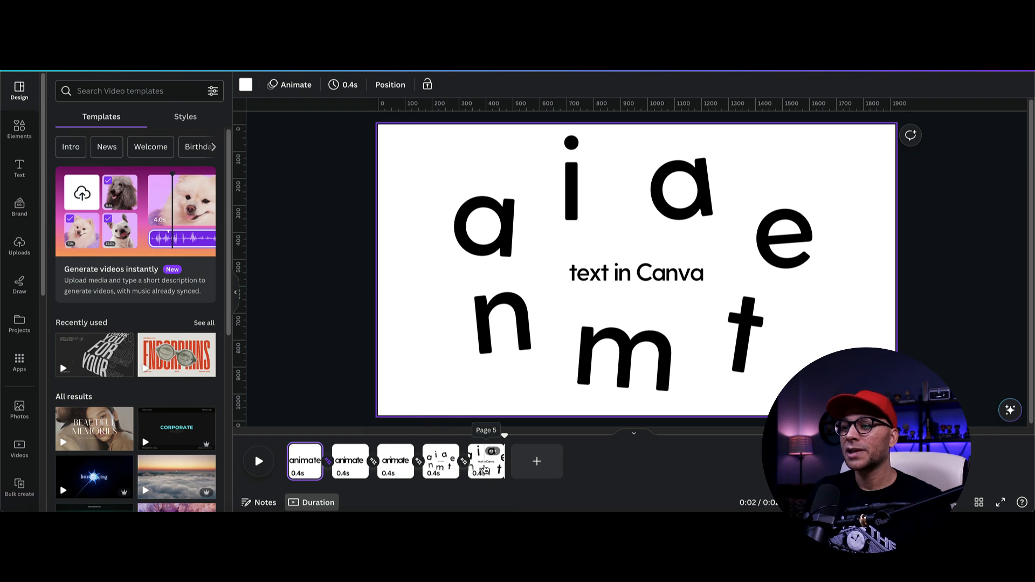
click(486, 463)
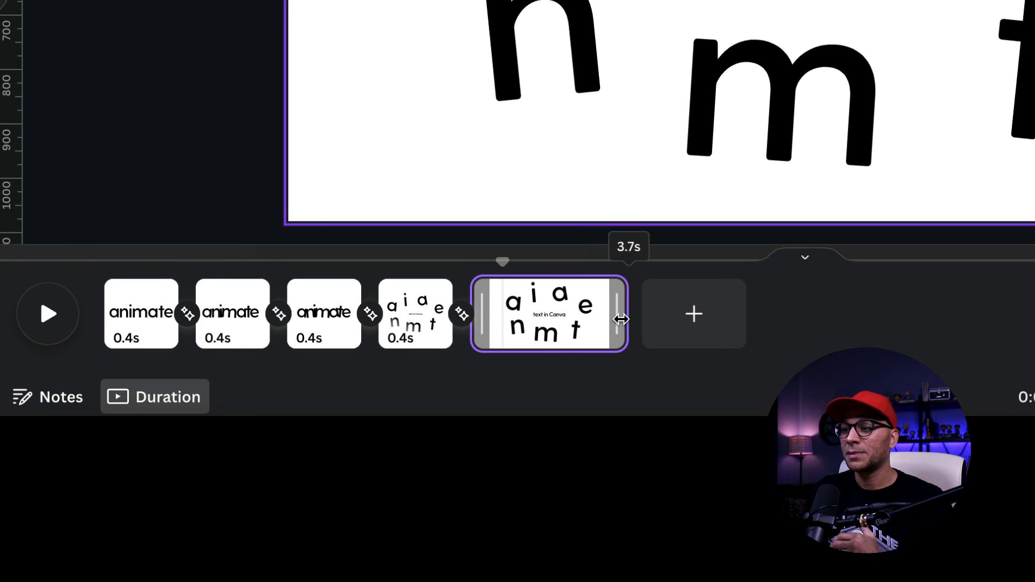
- Extend page 5 to about 3.5 seconds and play the video back to check timing
drag(619, 321, 557, 320)
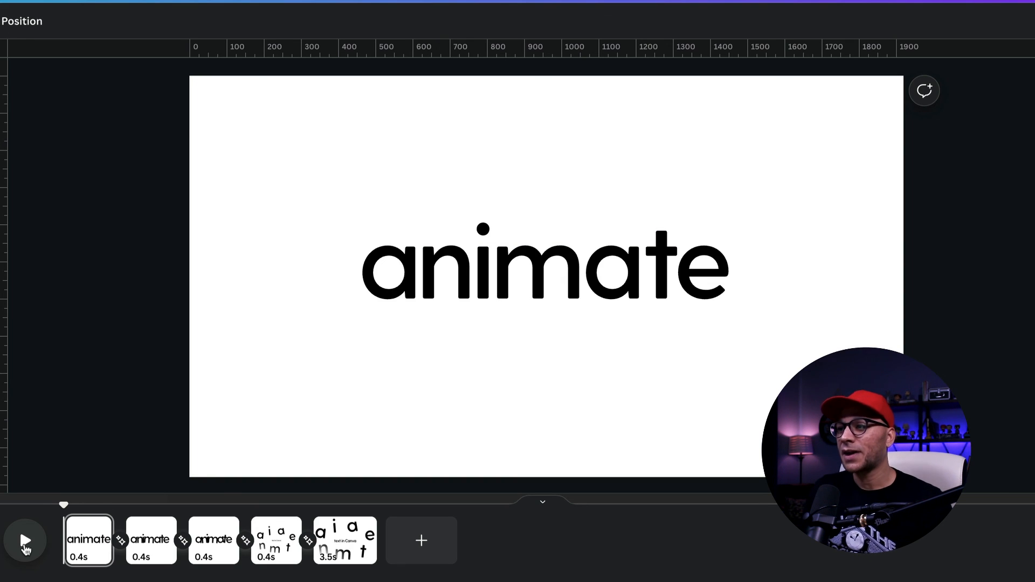
click(24, 540)
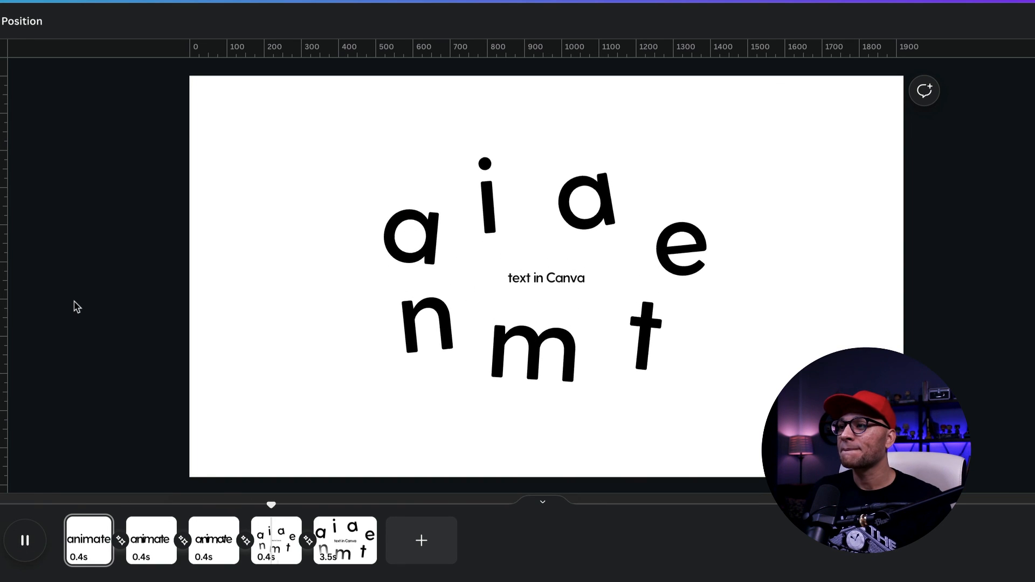